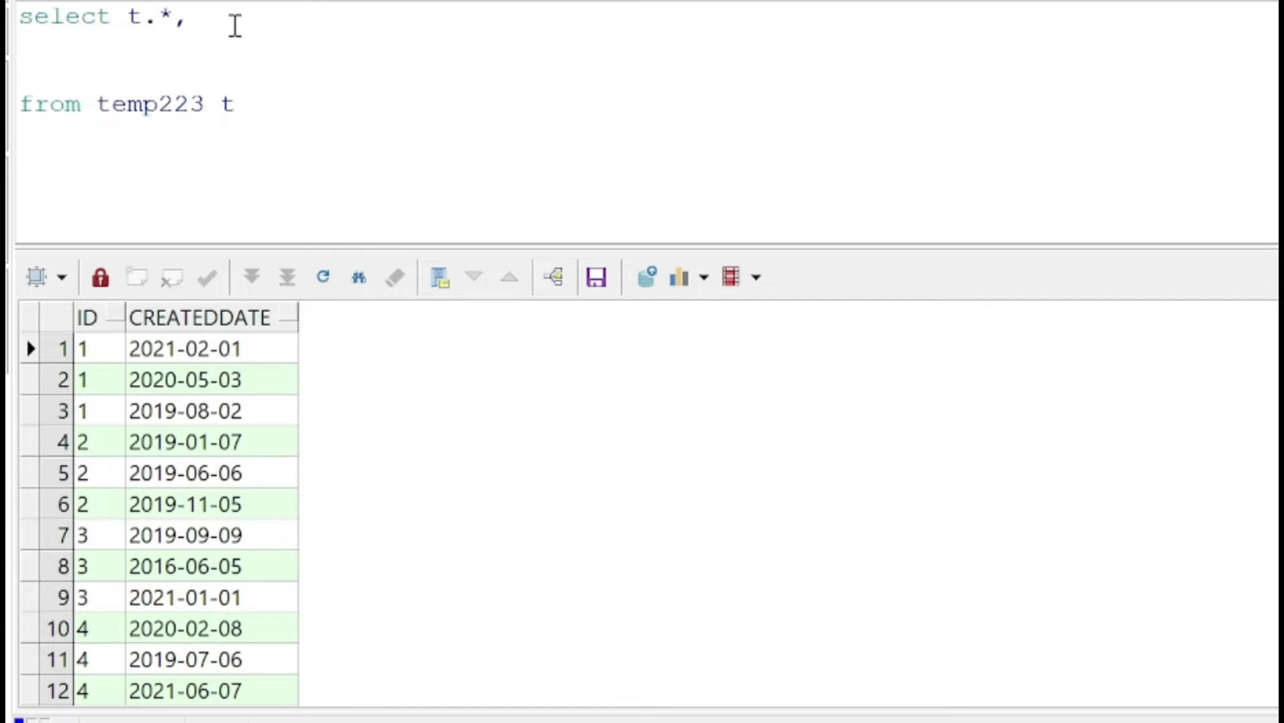
# Add 'row_number() over (partition by ID order by t.ID, t.createddate) rownumber' after select t.*
pyautogui.write('ro_n')
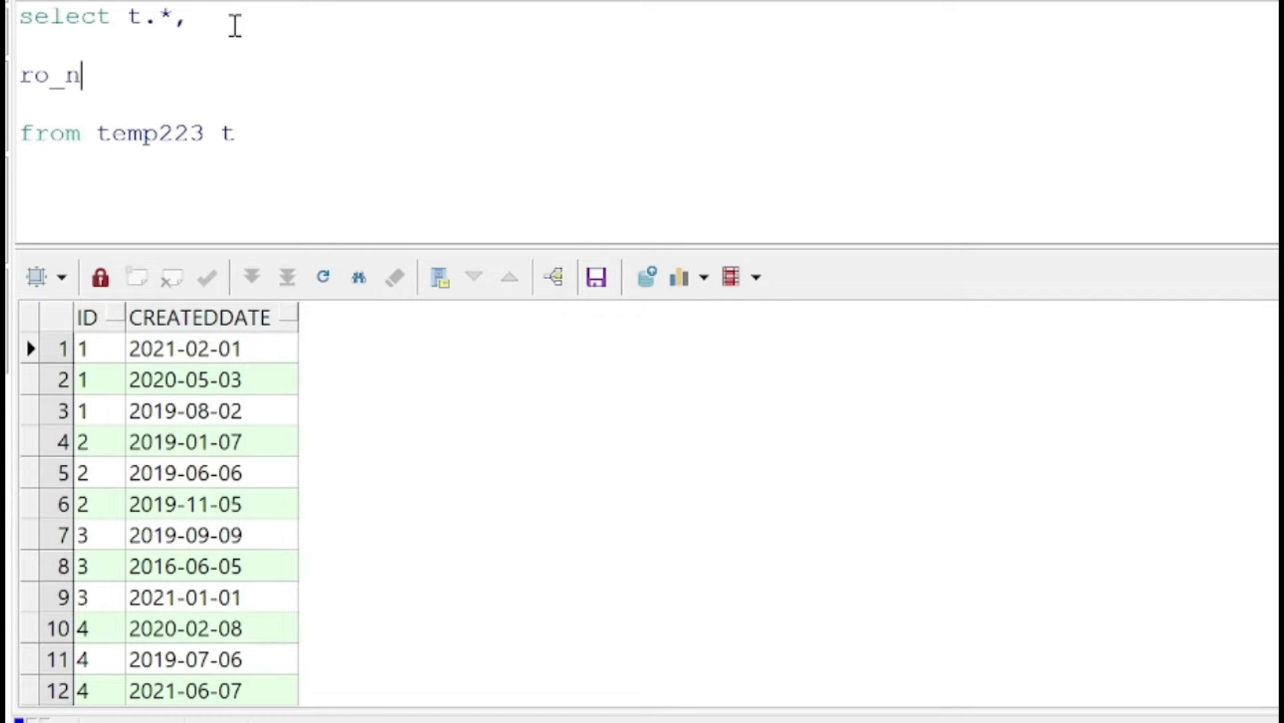
pyautogui.write('umb')
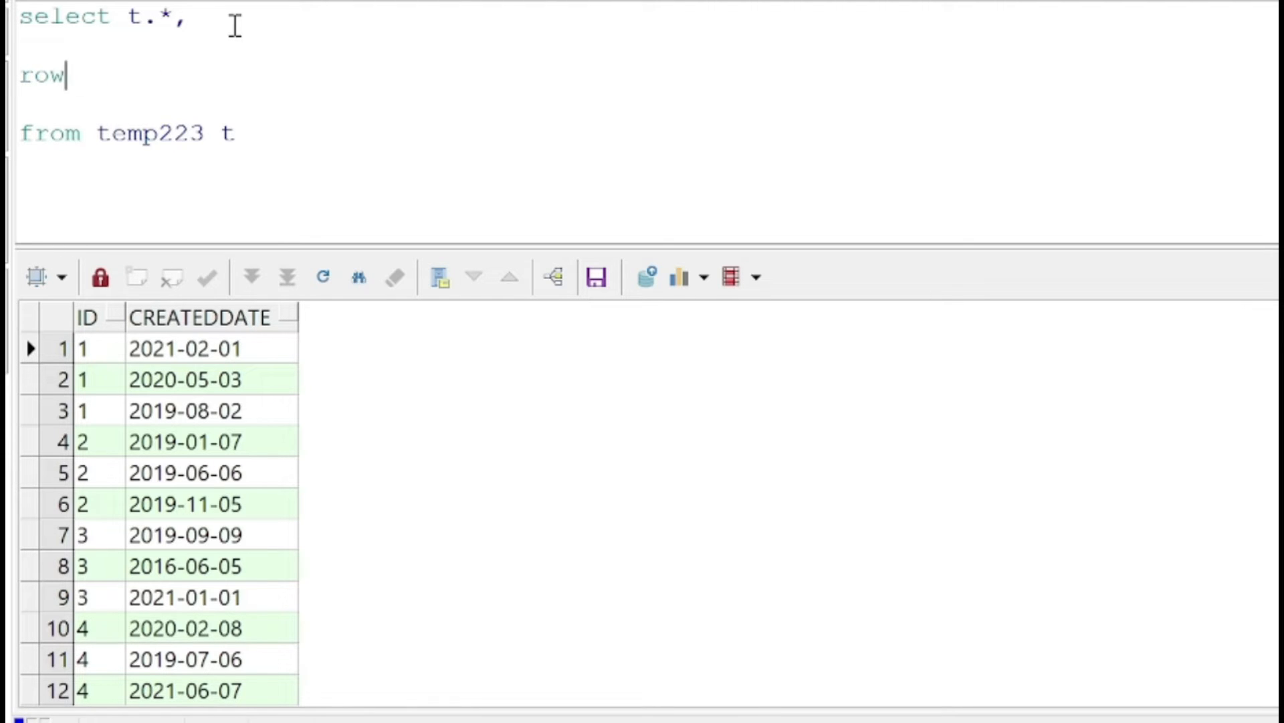
pyautogui.write('_number()')
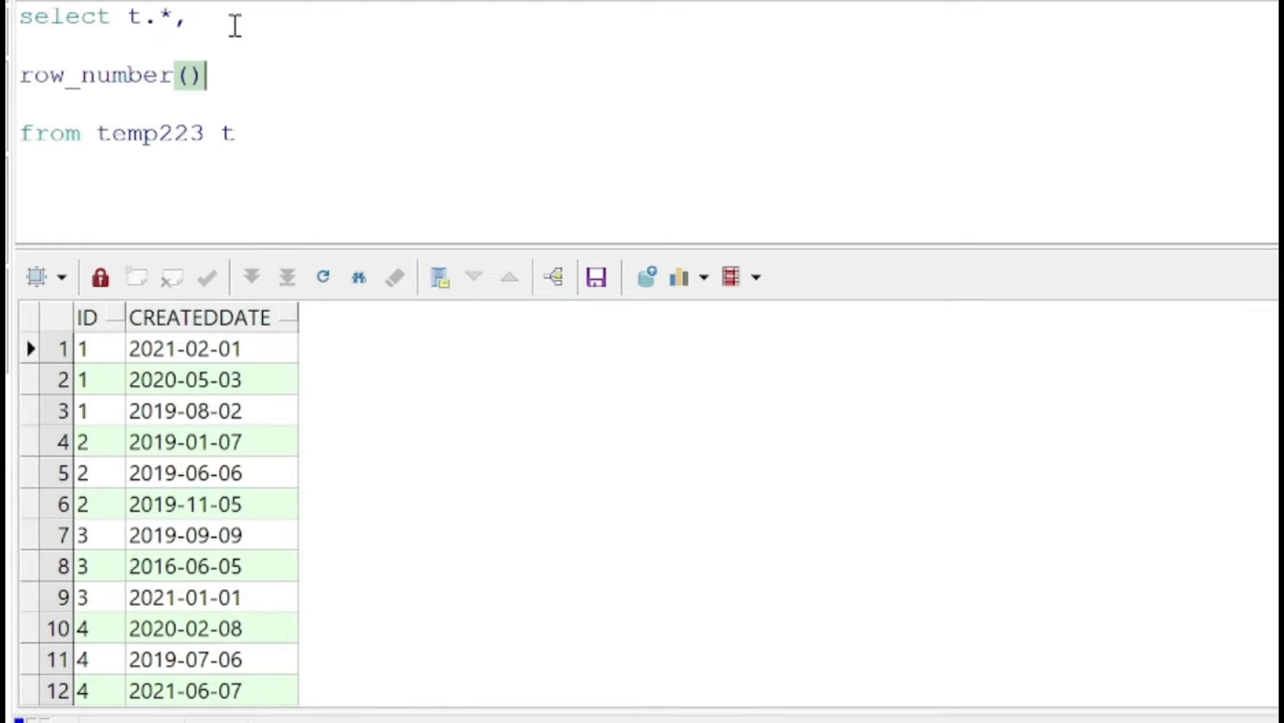
pyautogui.write('over (')
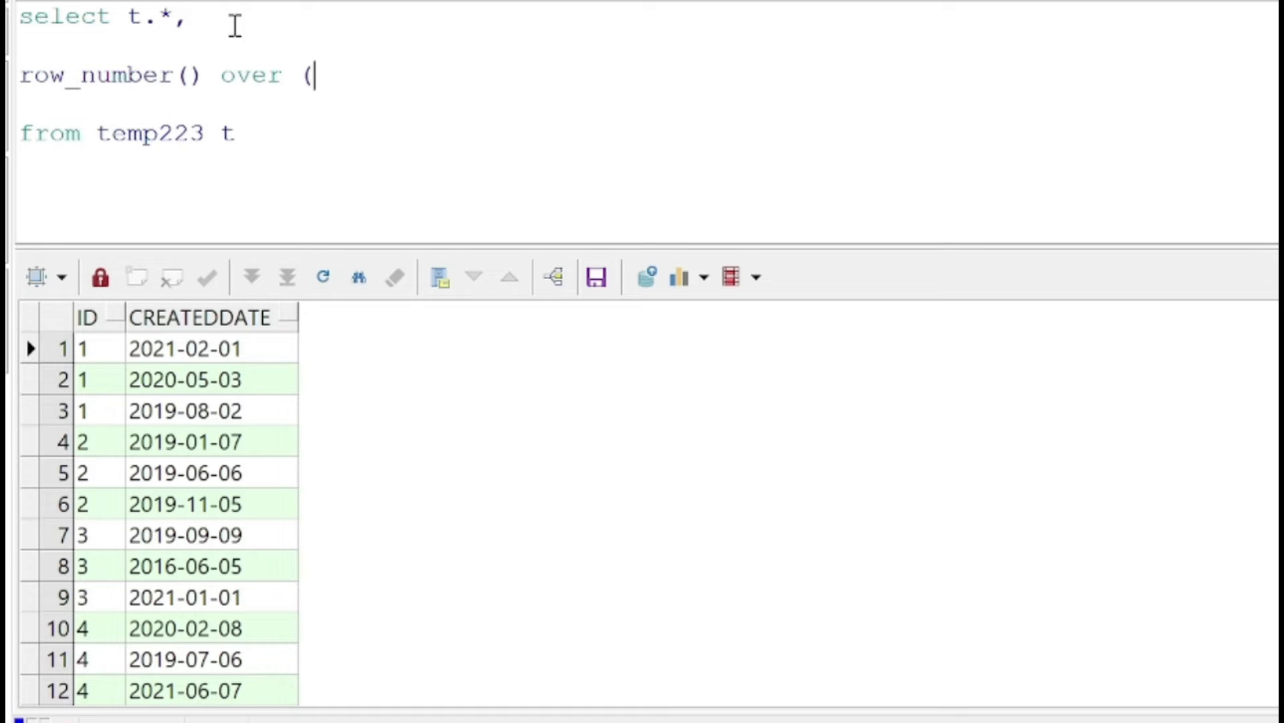
pyautogui.write('partition')
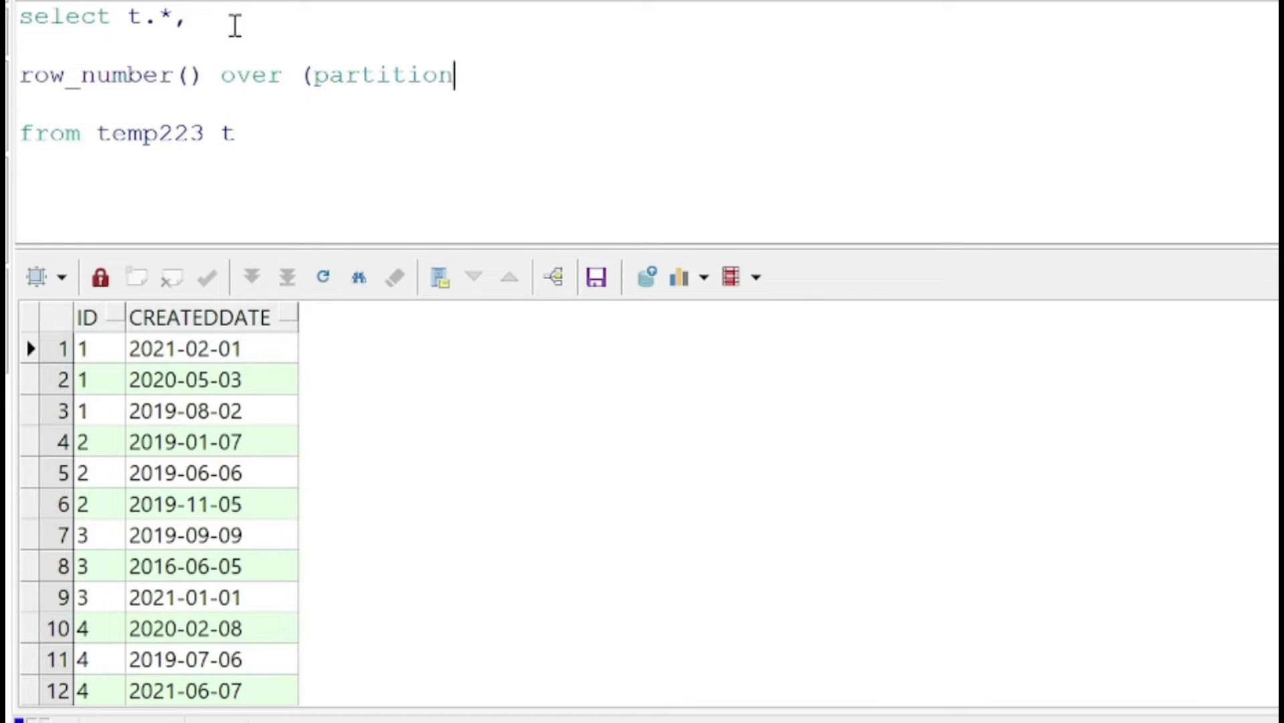
pyautogui.write('by ID')
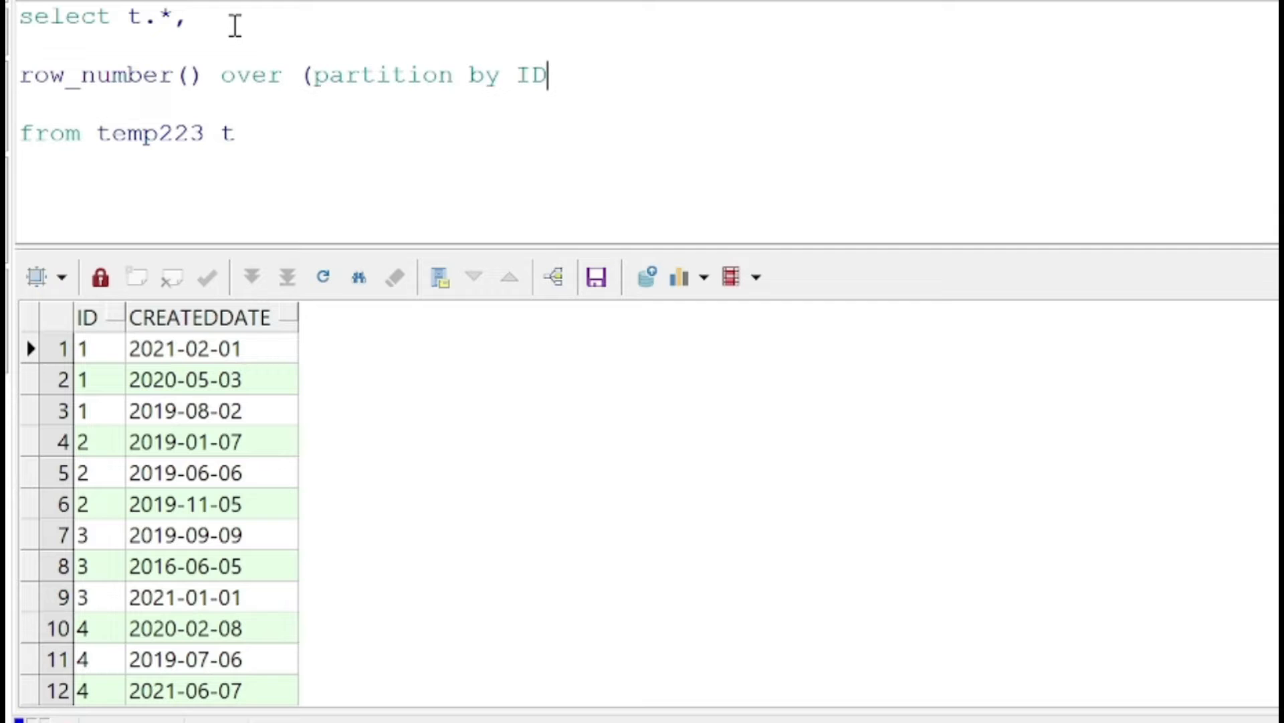
pyautogui.write('order by ID')
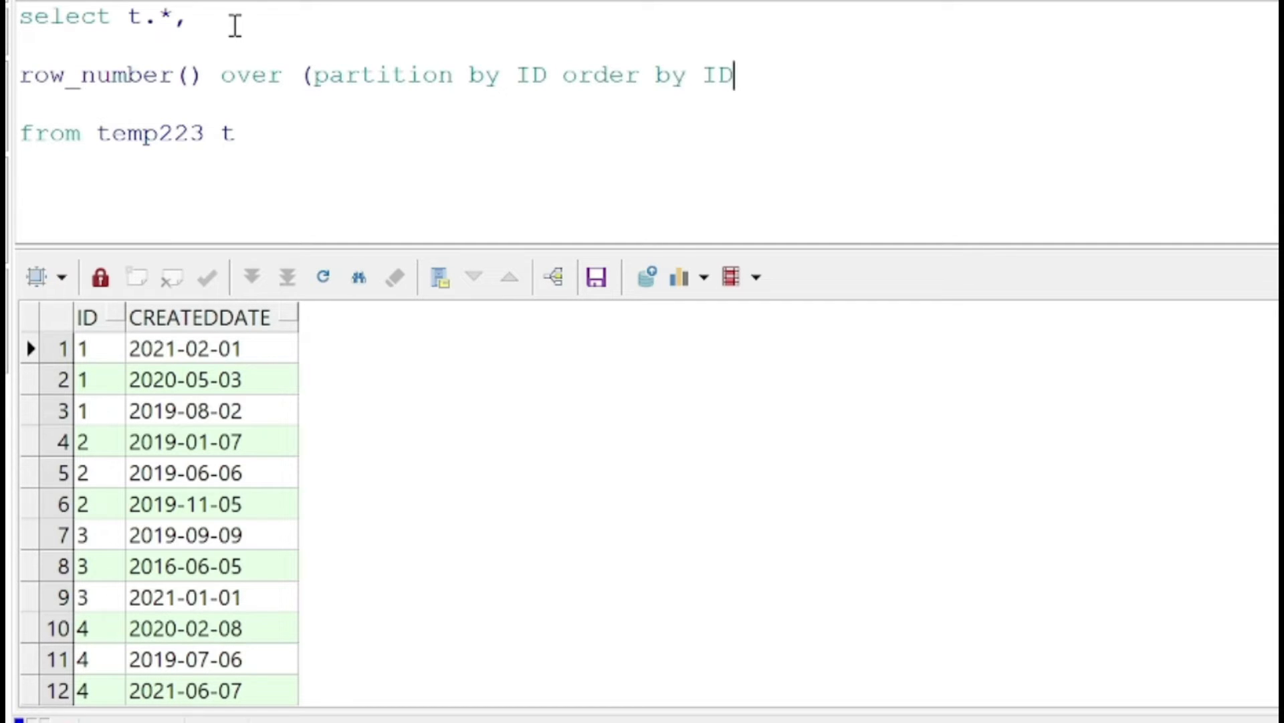
pyautogui.write(',created')
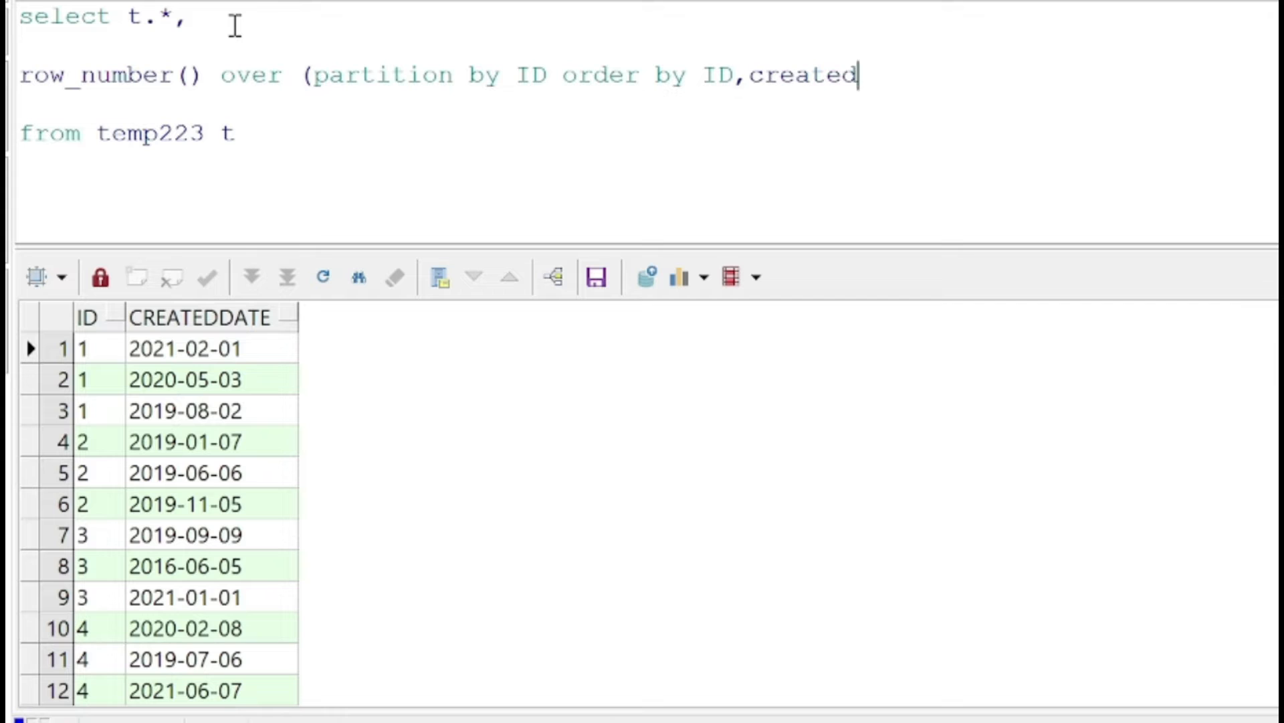
pyautogui.write('date')
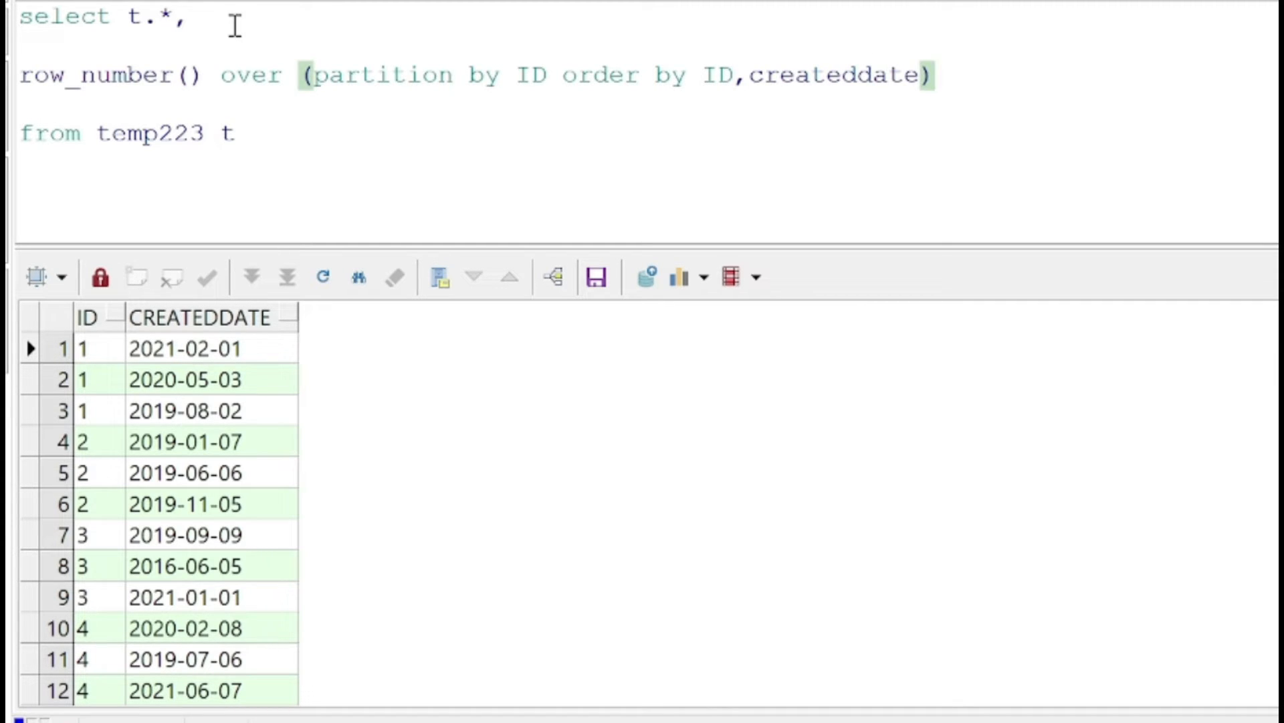
pyautogui.write('rownumbe')
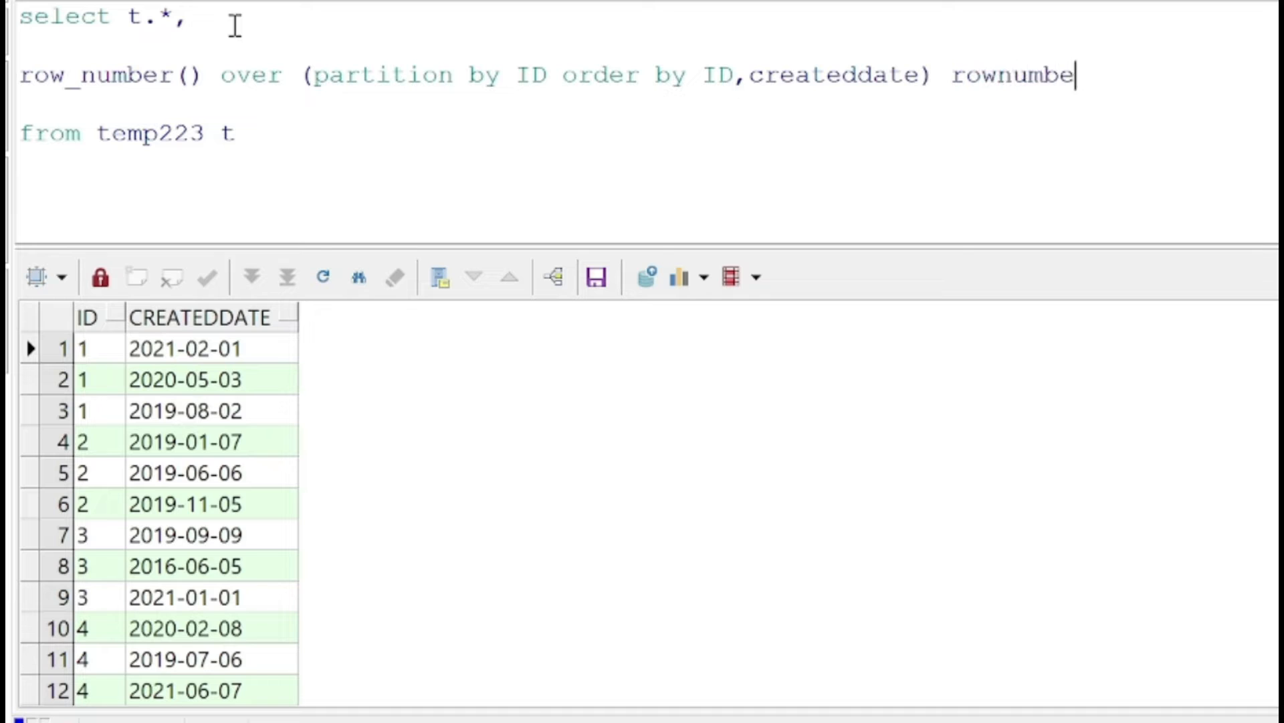
pyautogui.write('r')
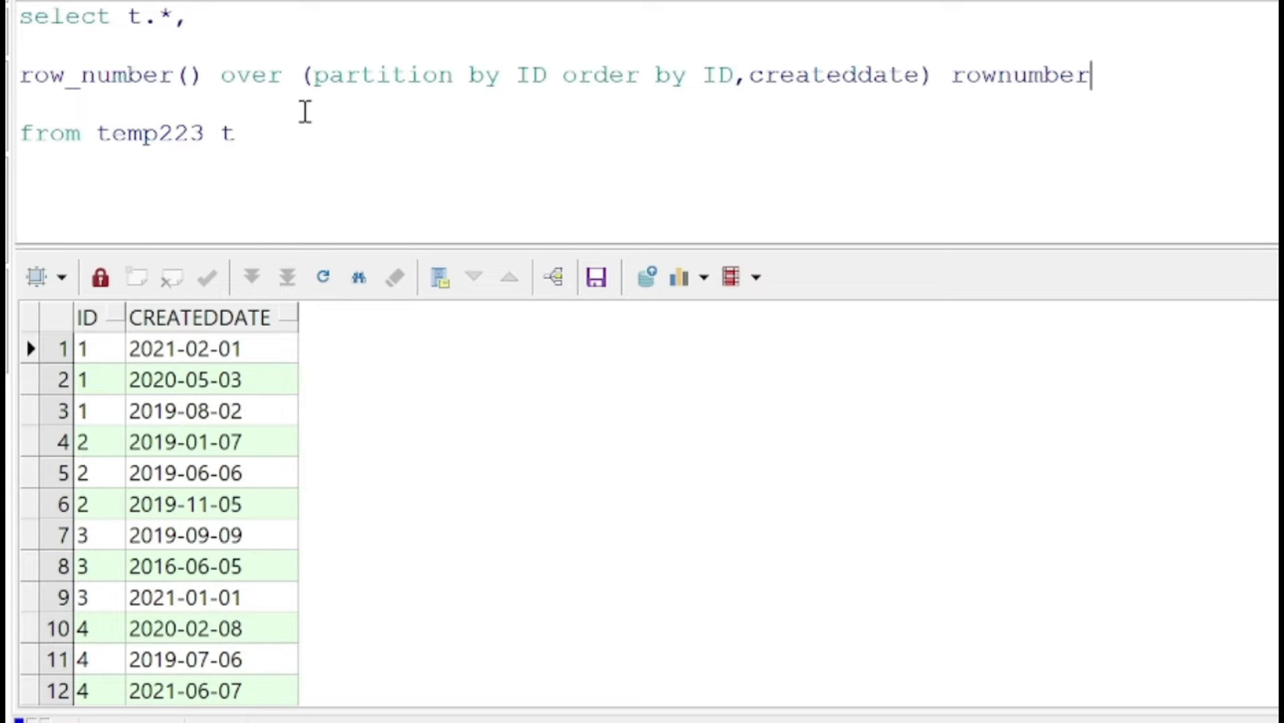
pyautogui.moveTo(710, 88)
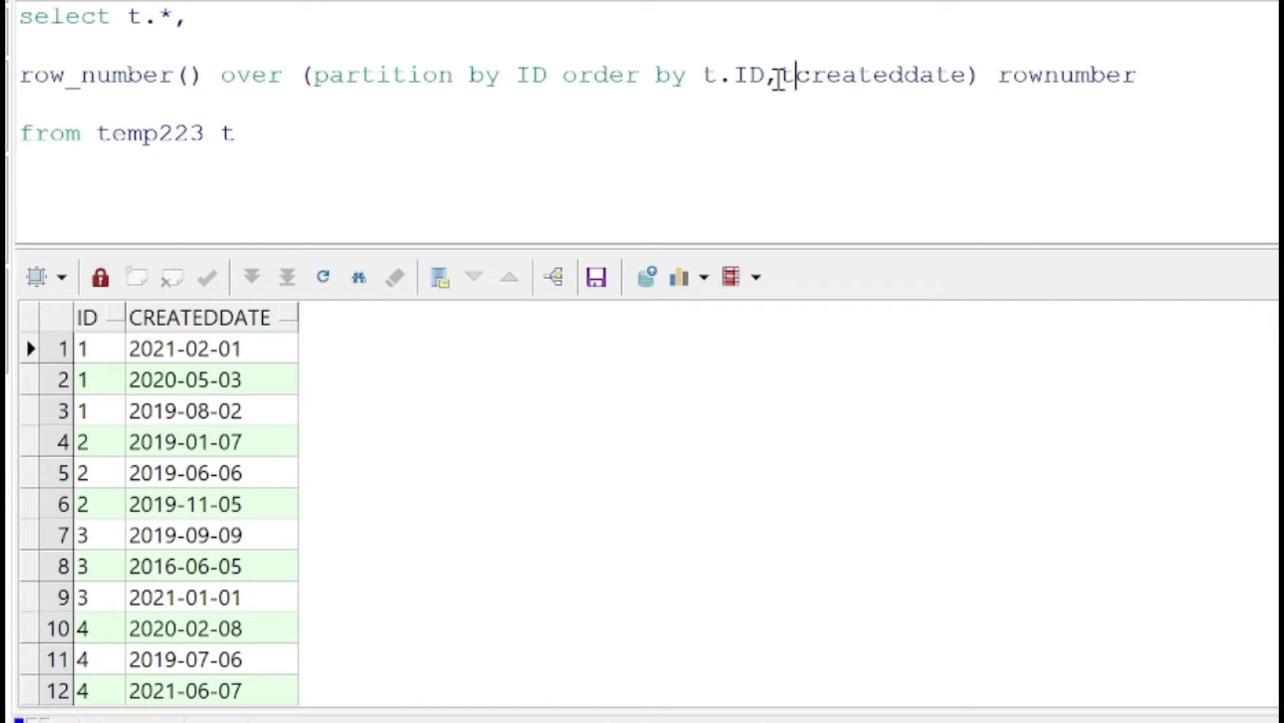
pyautogui.write('.')
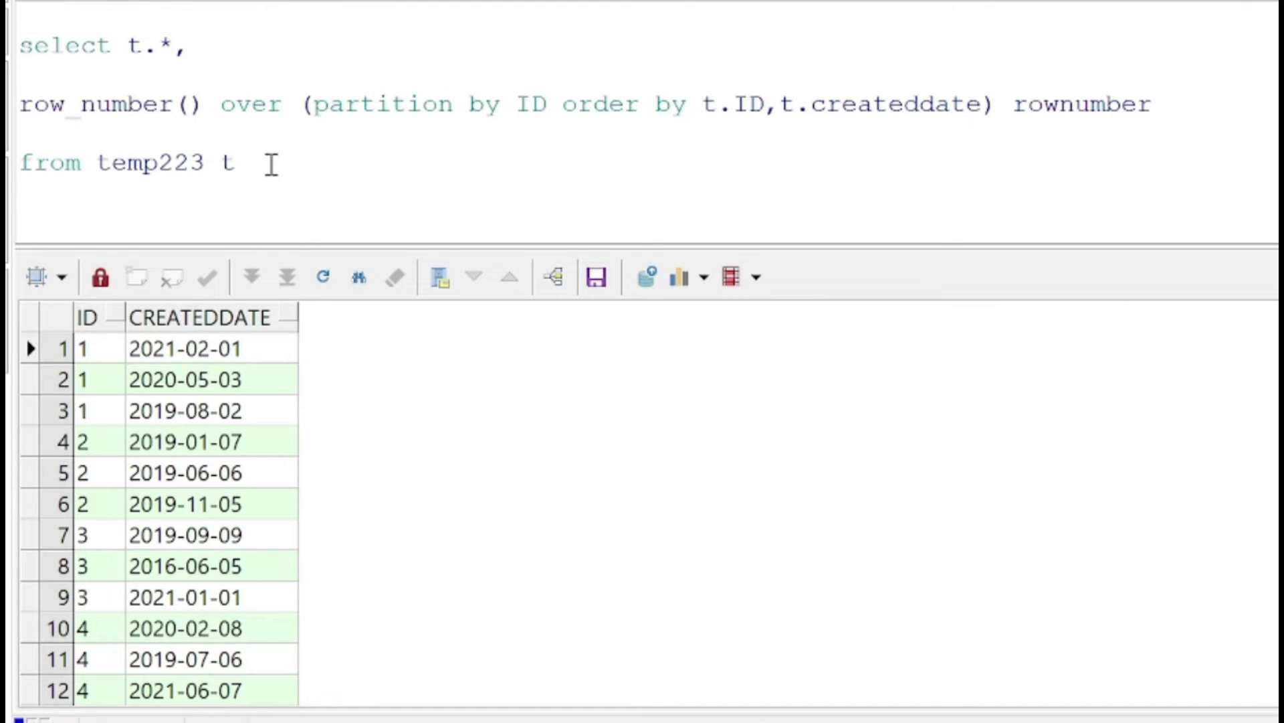
# Run the query, change the order to t.createddate desc, and re-run it
pyautogui.press('ctrl+a')
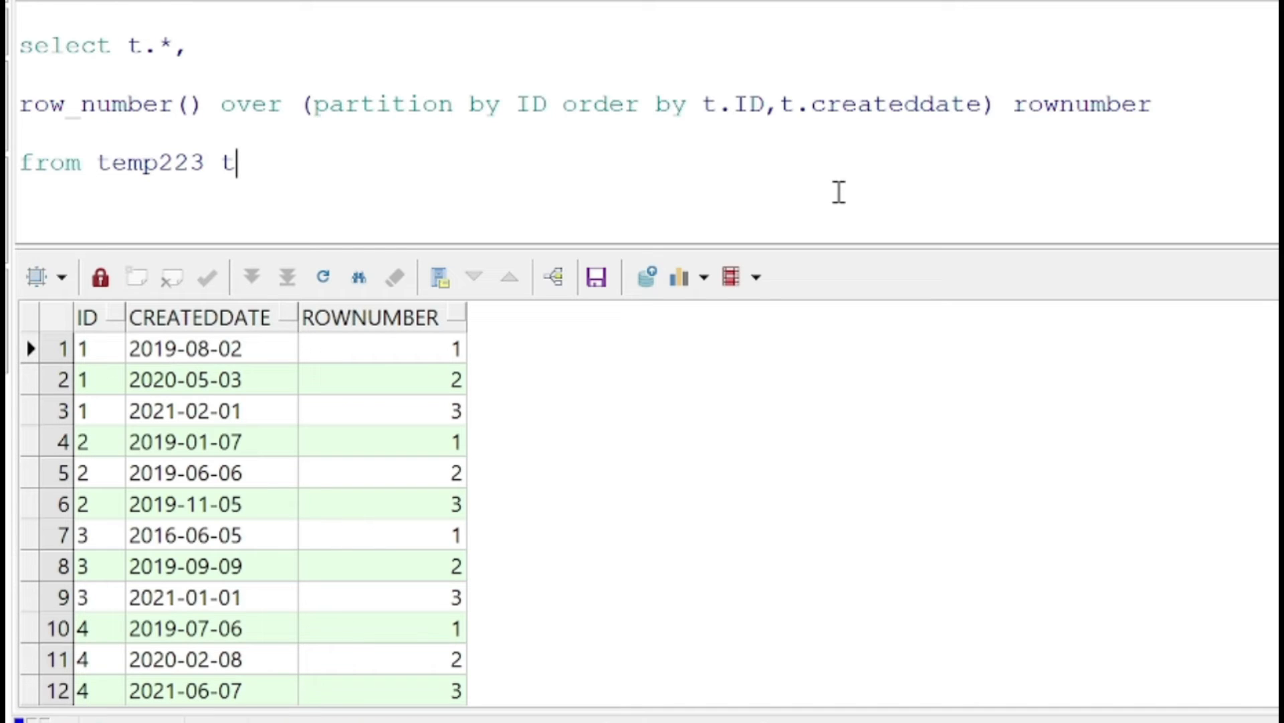
pyautogui.moveTo(981, 109)
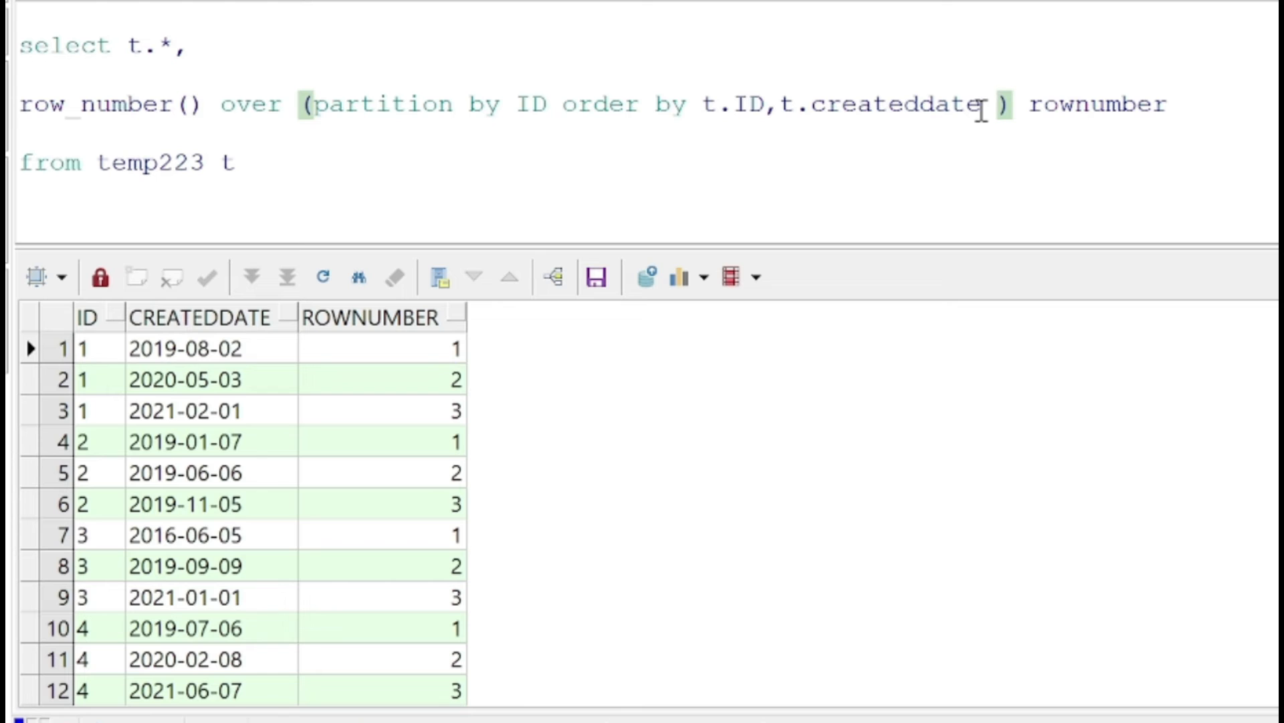
pyautogui.write('desc')
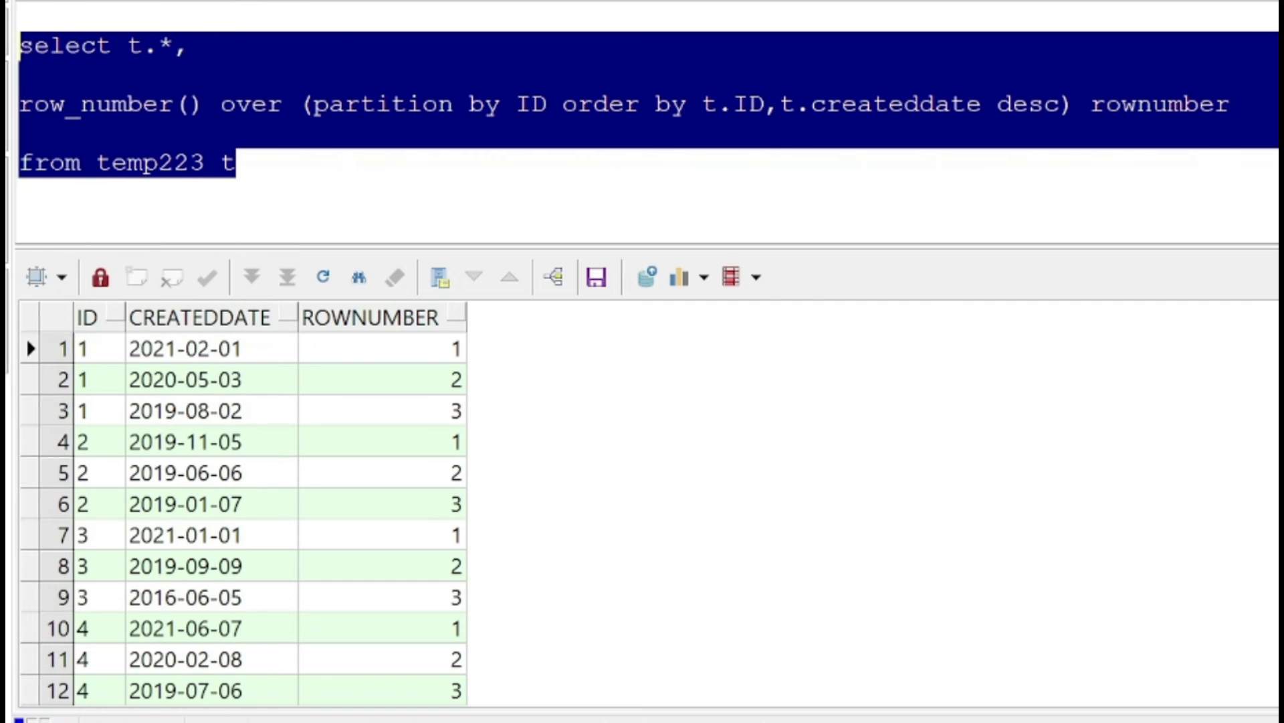
pyautogui.click(25, 221)
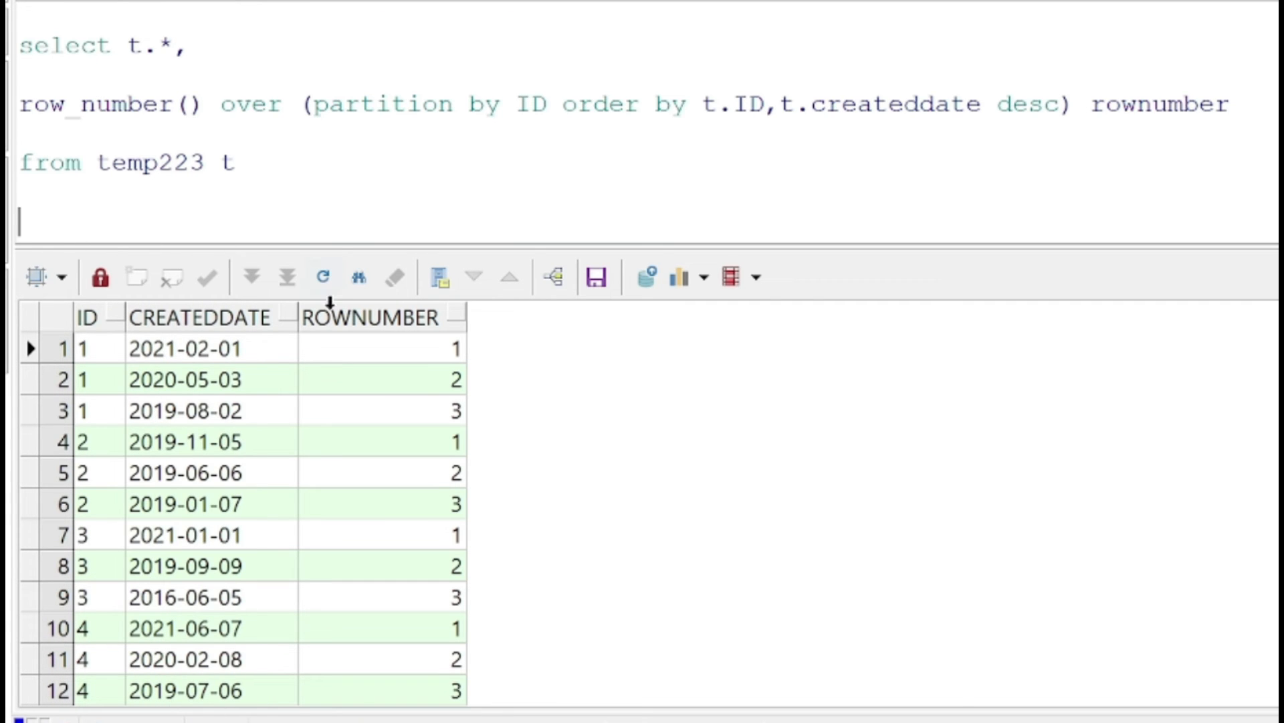
pyautogui.moveTo(564, 146)
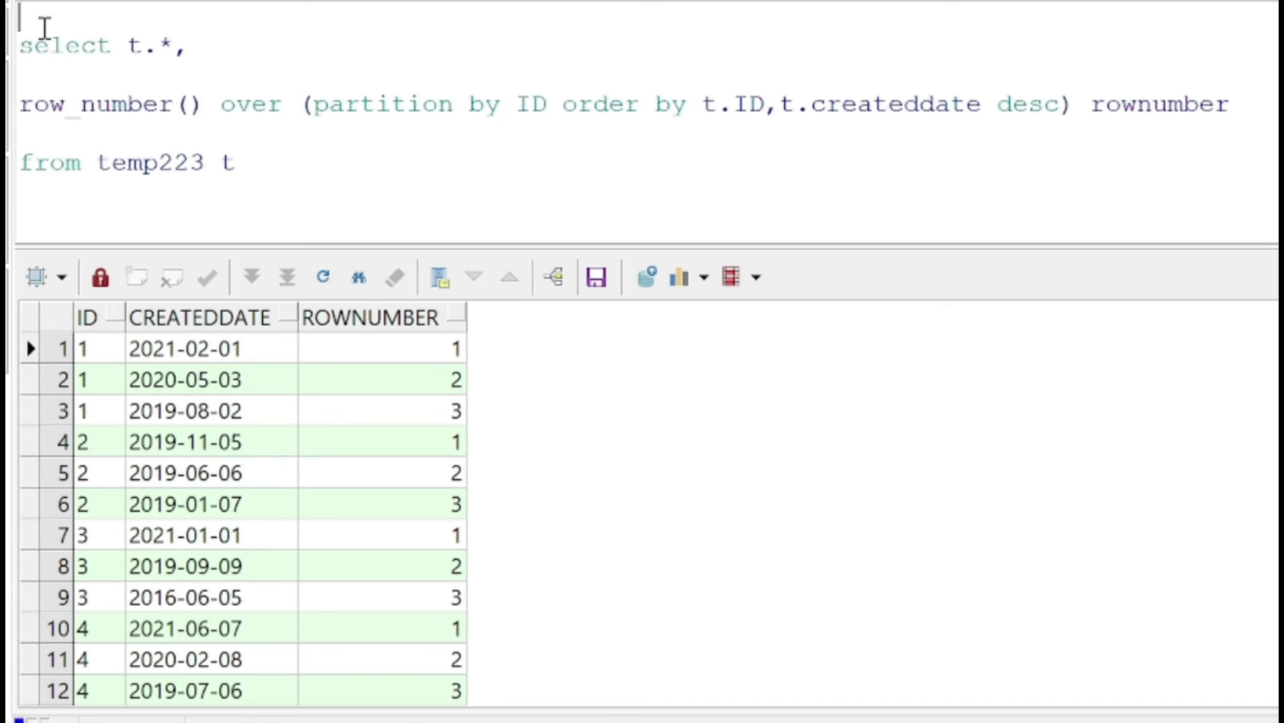
# Wrap the query in 'select * from( ... ) a' and begin 'where a.rownum'
pyautogui.write('select * from(')
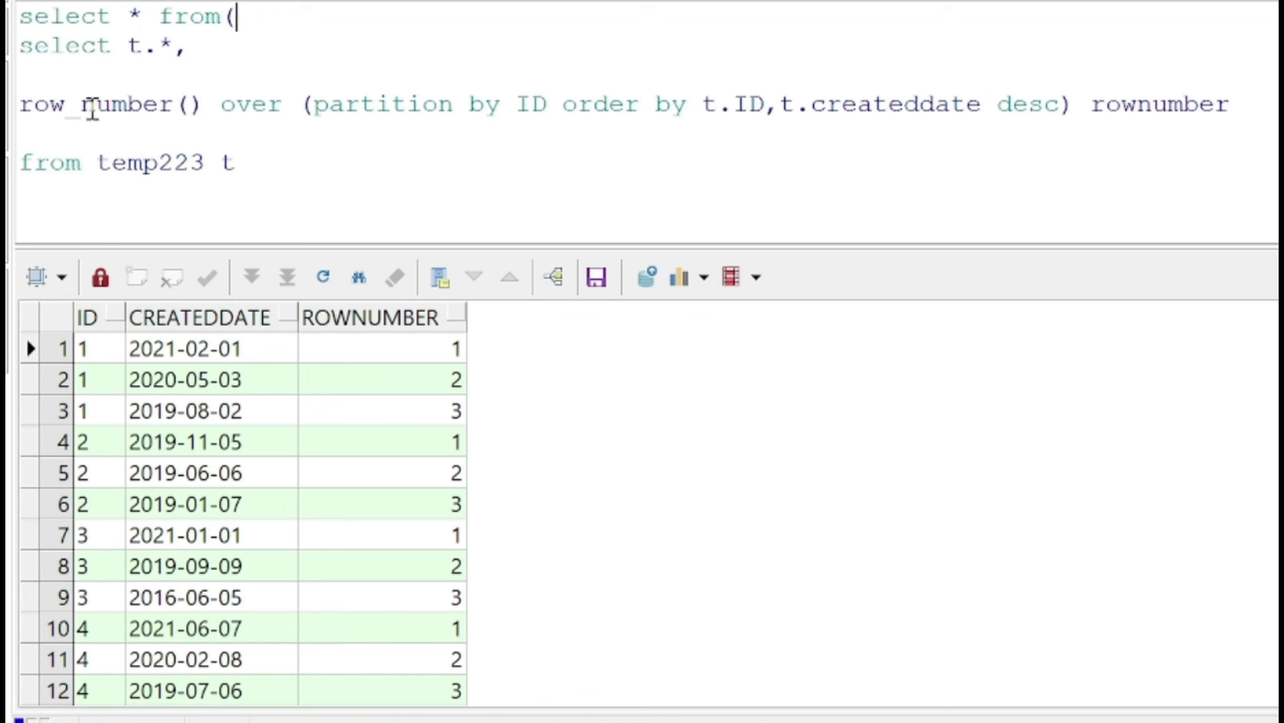
pyautogui.write(') a')
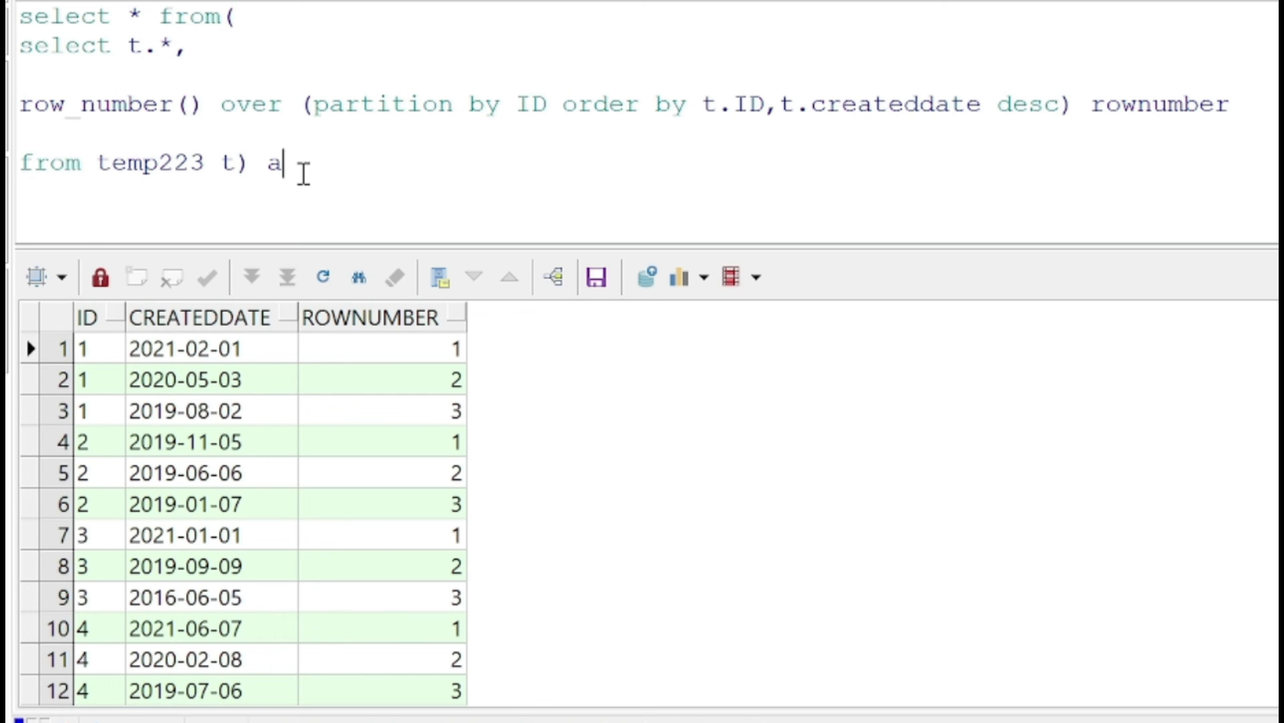
pyautogui.write('where')
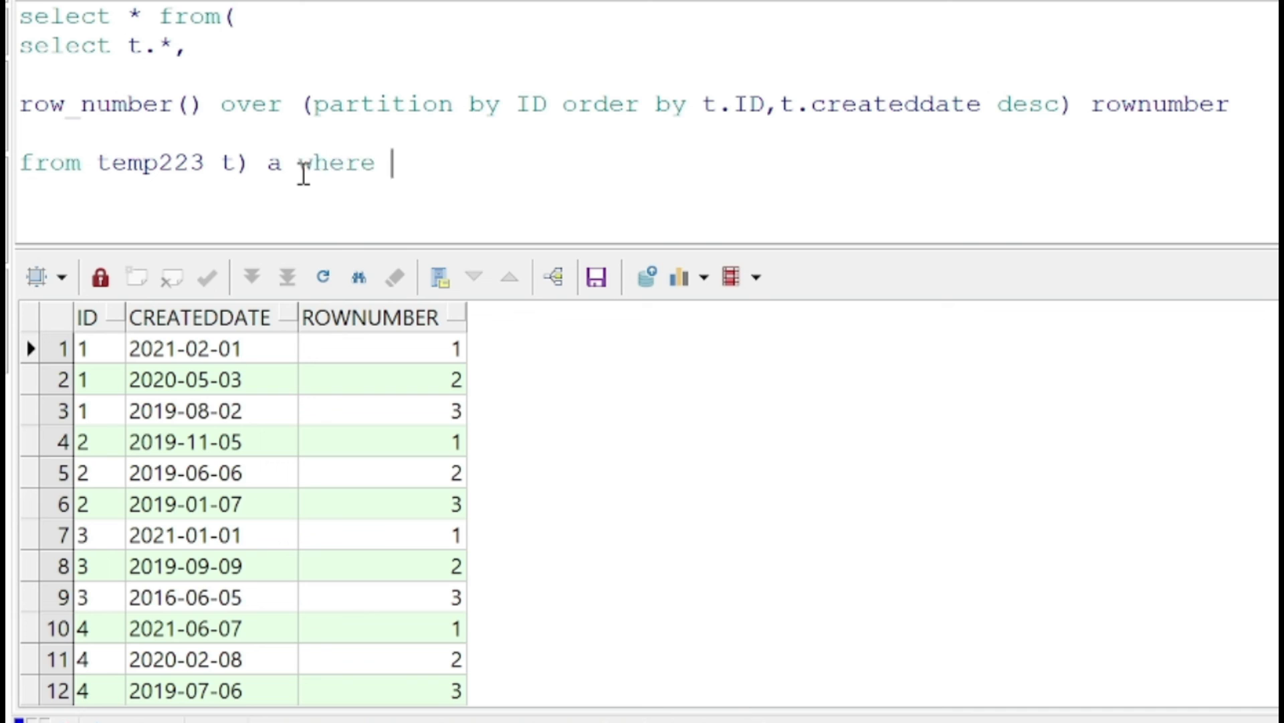
pyautogui.write('a.rownum')
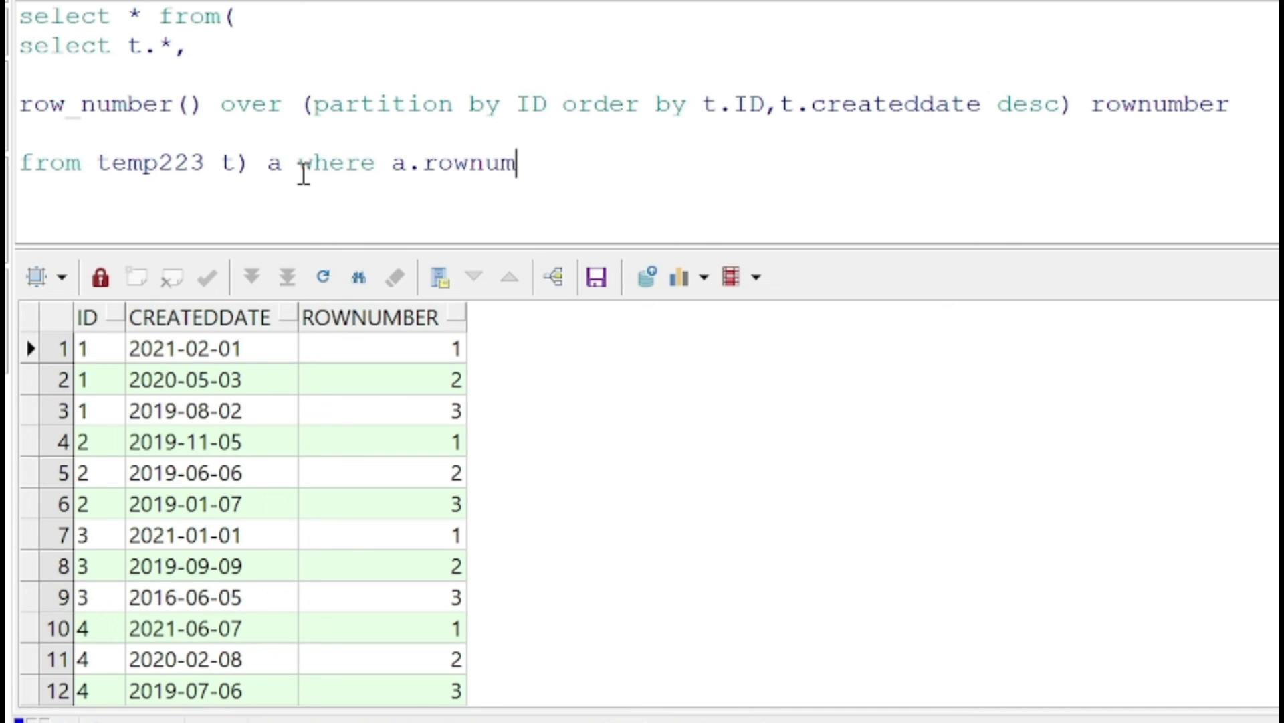